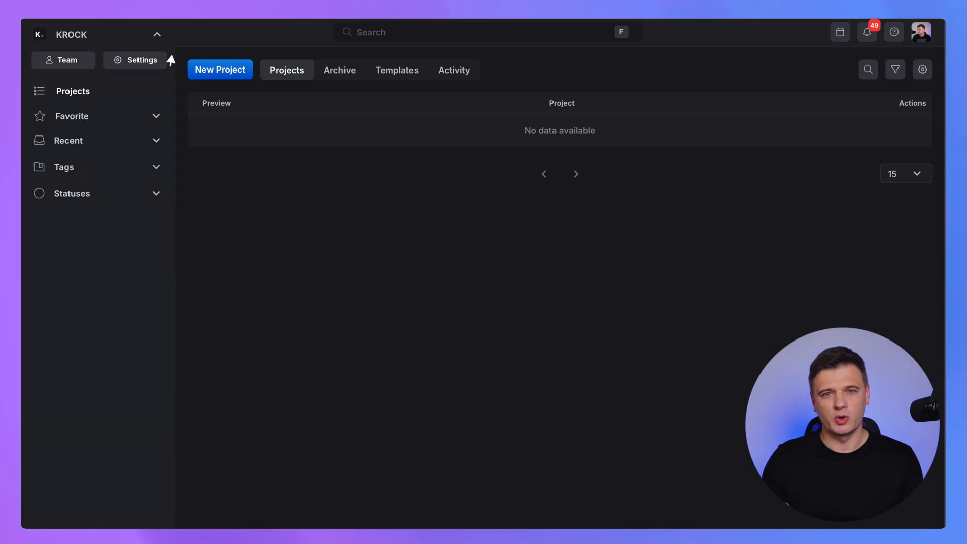
Show the workspace Team page listing the single administrator member
click(63, 59)
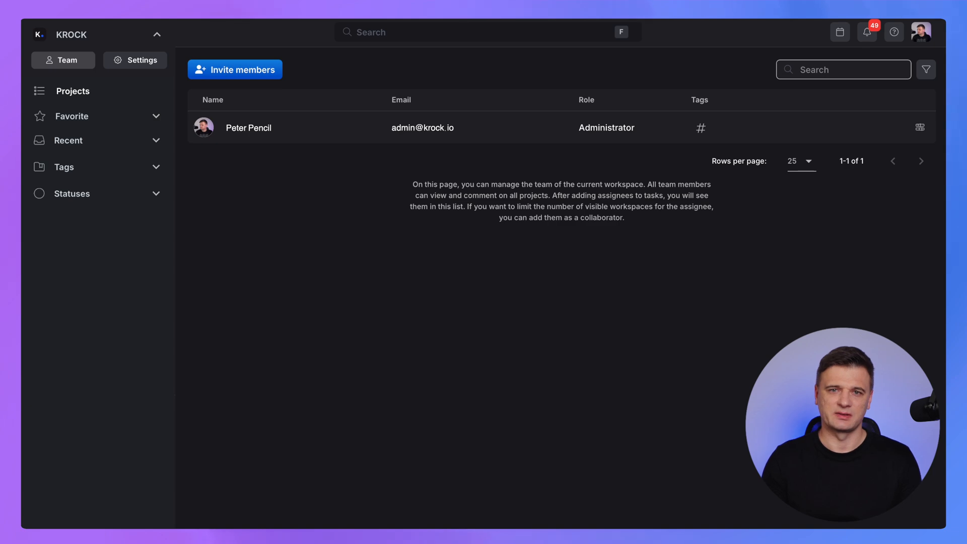
click(157, 35)
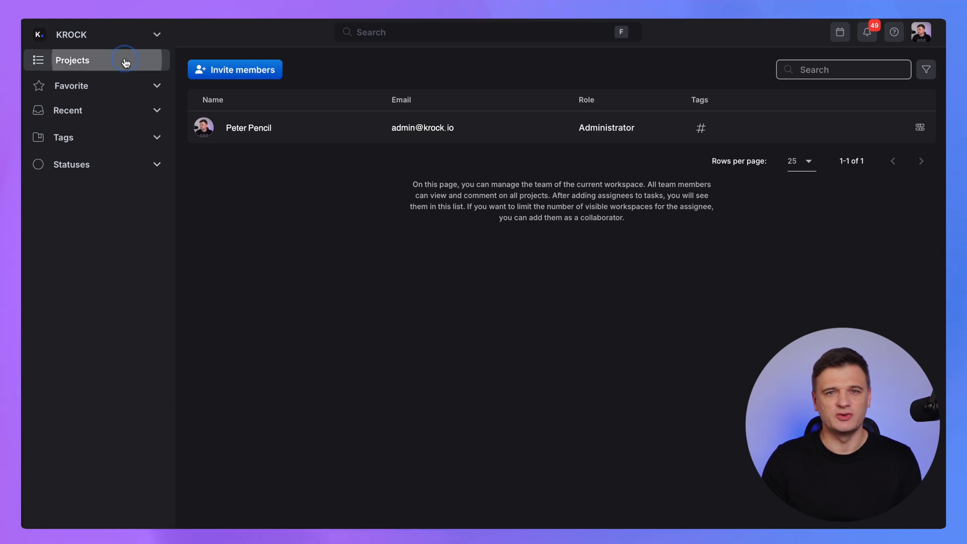
Create and open a new empty project named 'My first project'
click(72, 60)
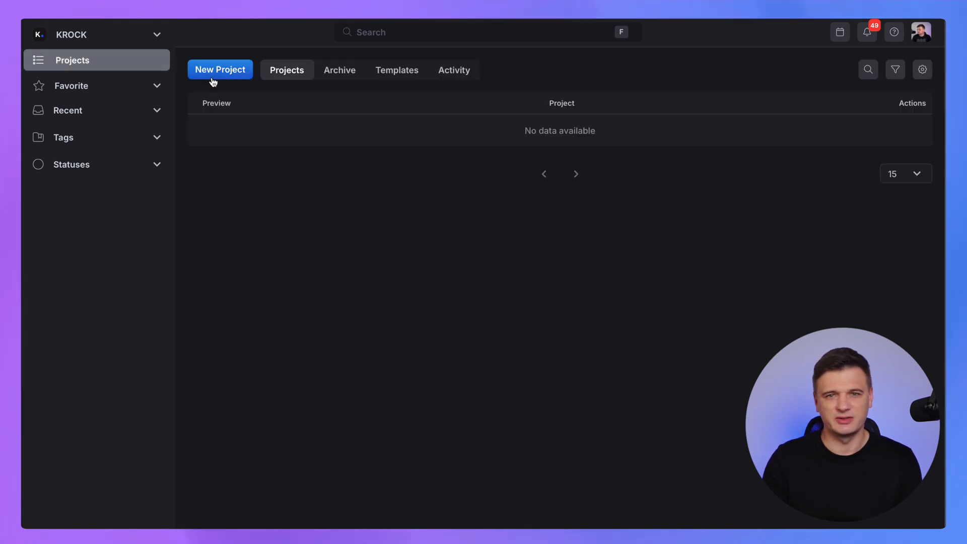
click(219, 70)
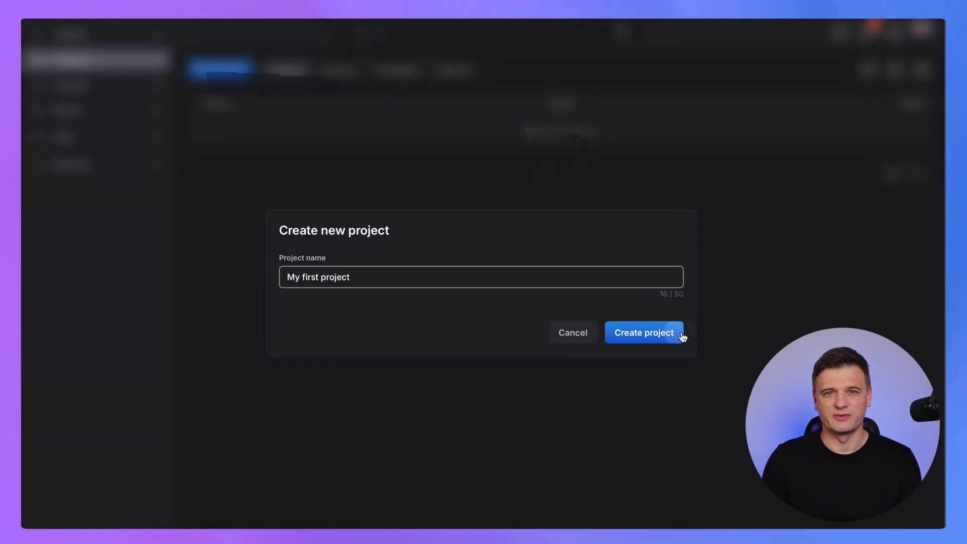
click(644, 333)
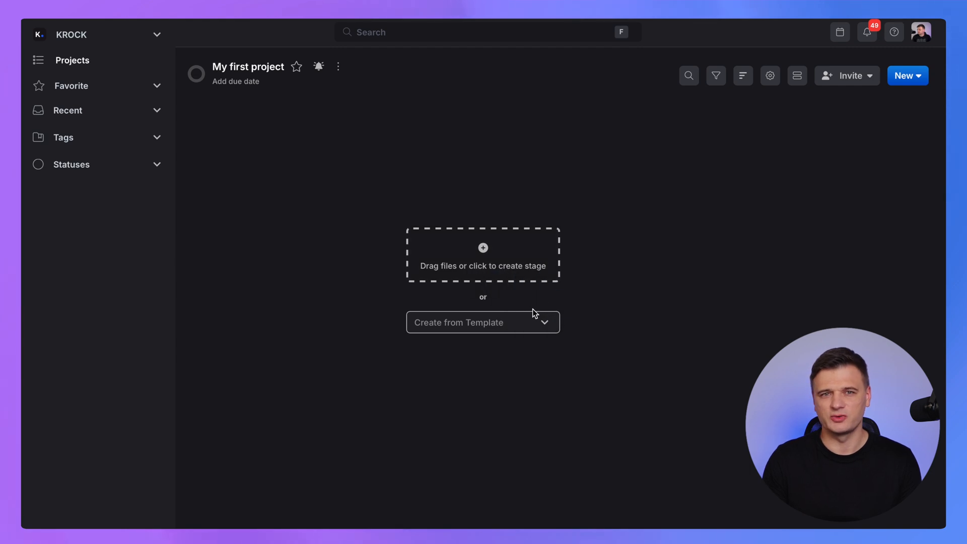
mouse_move(538, 328)
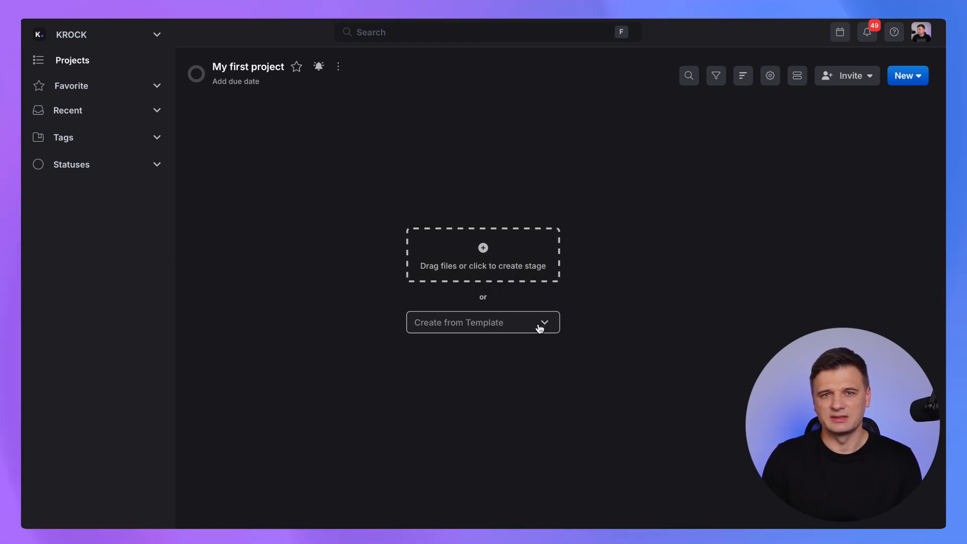
mouse_move(905, 76)
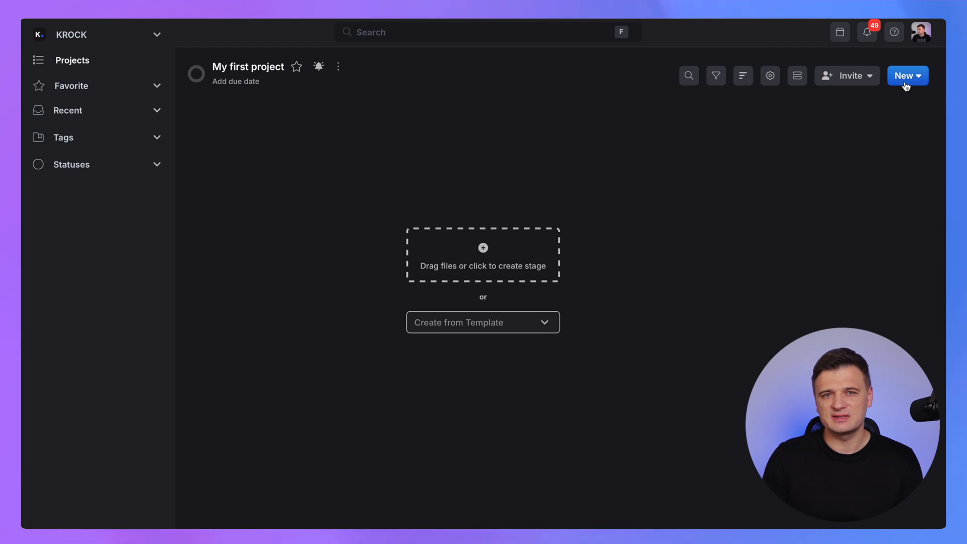
Add Glare, Scene and Haze stages plus an Effects library folder, and star the project
click(907, 76)
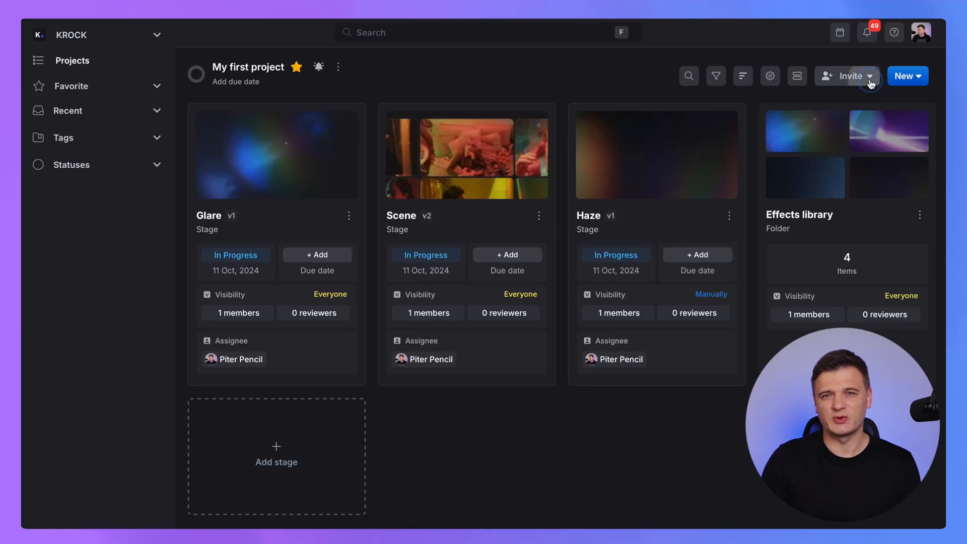
Invite a freelancer by email to My first project with the Collaborator role
click(868, 75)
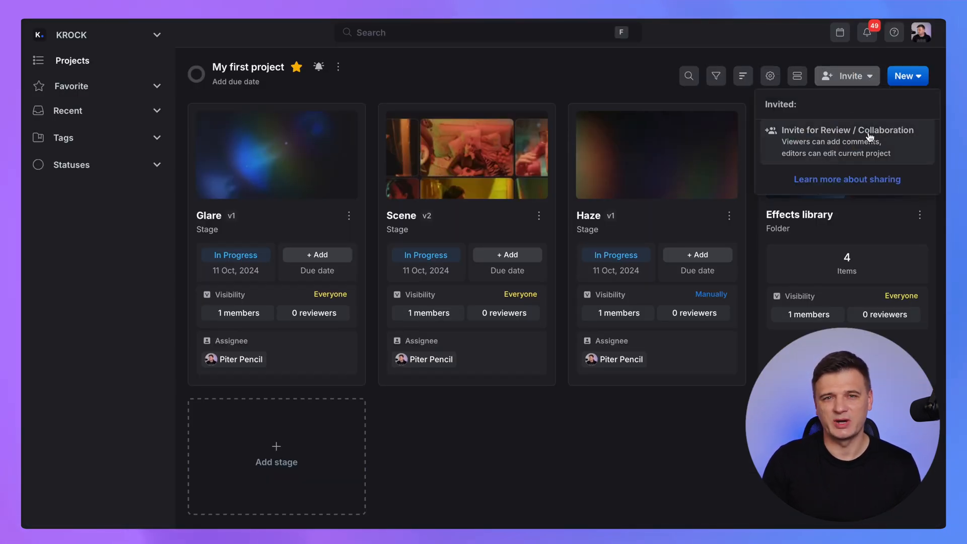
click(847, 135)
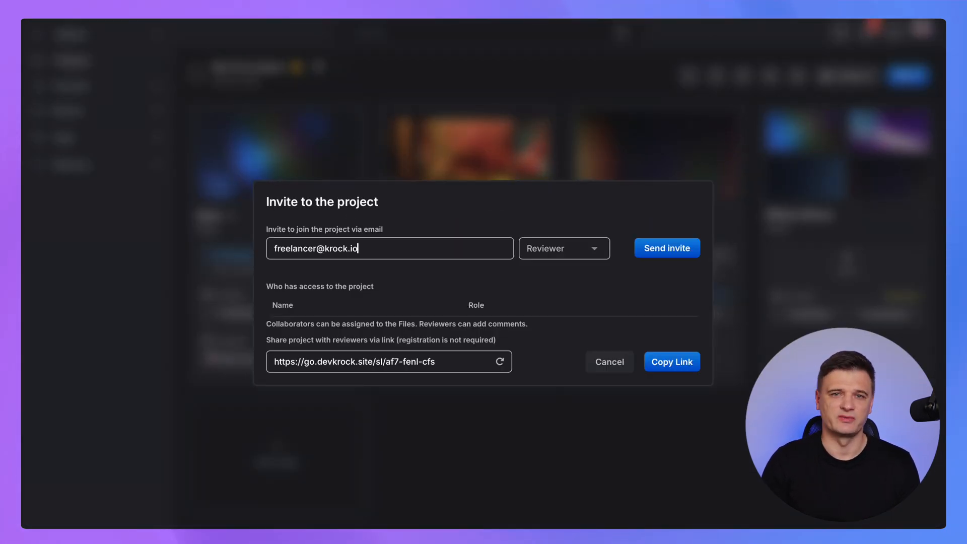
click(562, 248)
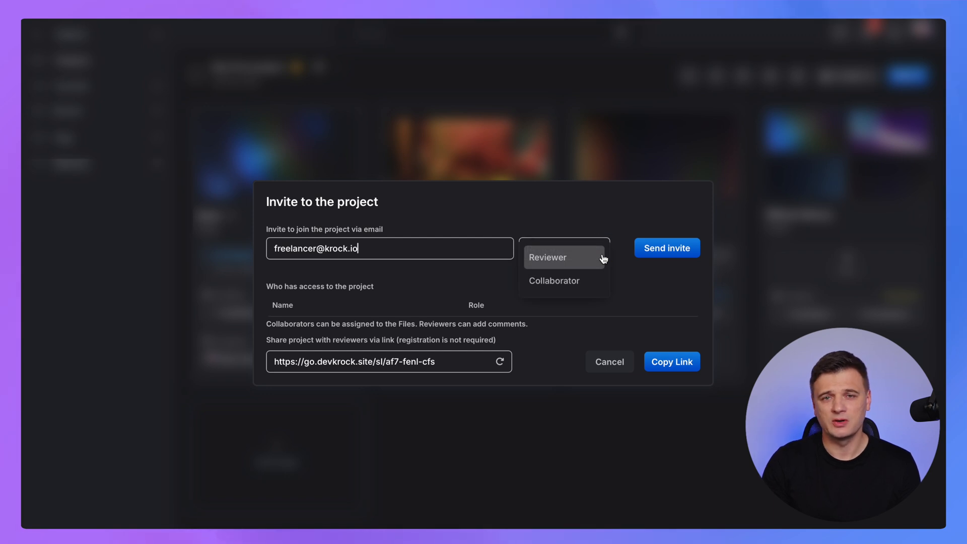
mouse_move(597, 284)
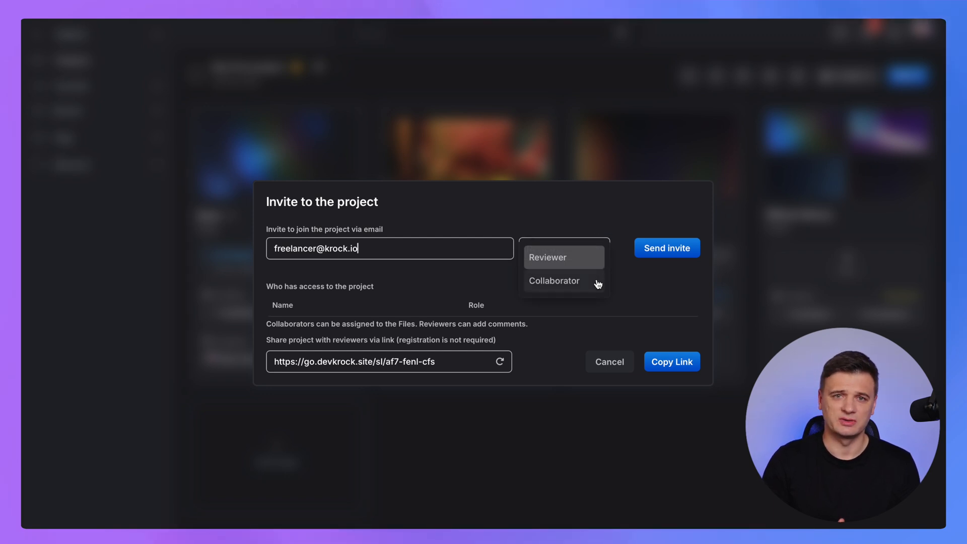
click(552, 281)
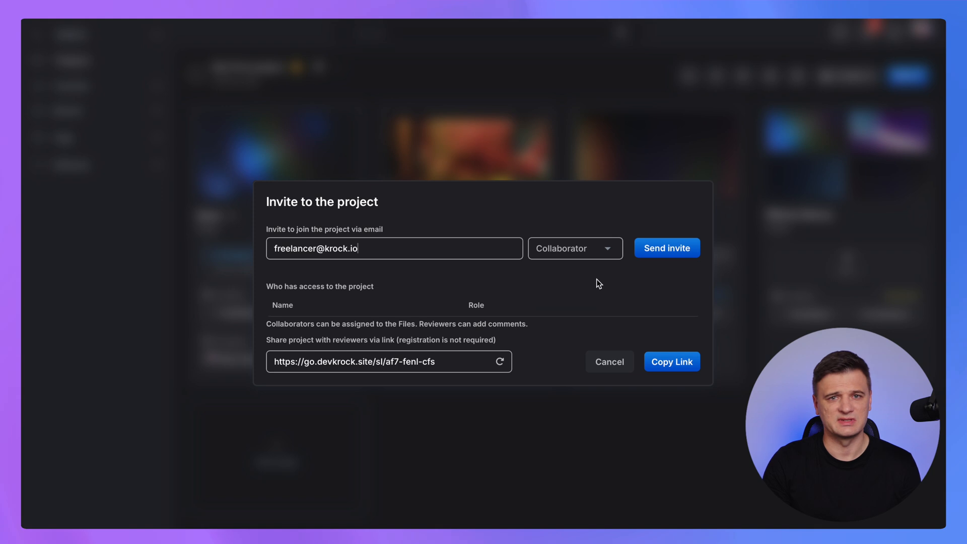
click(666, 248)
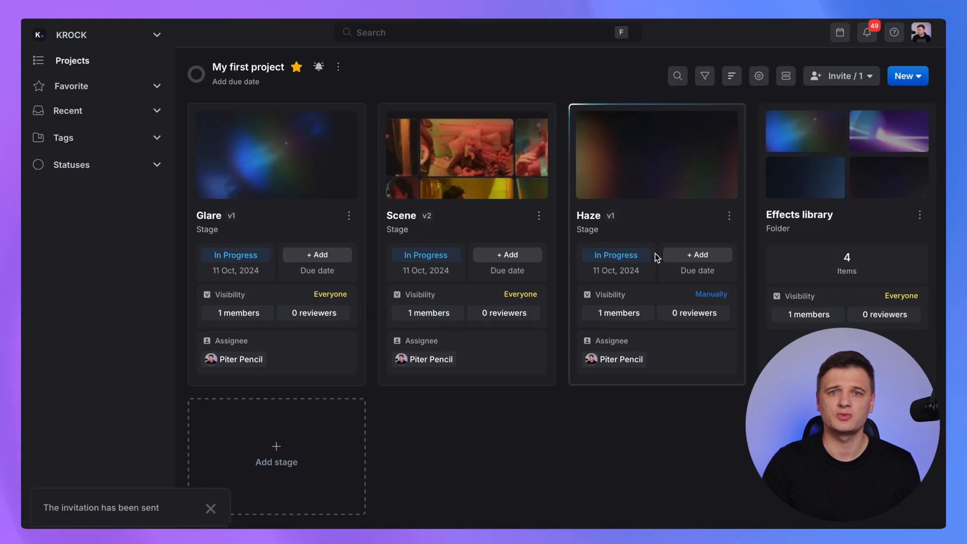
mouse_move(430, 484)
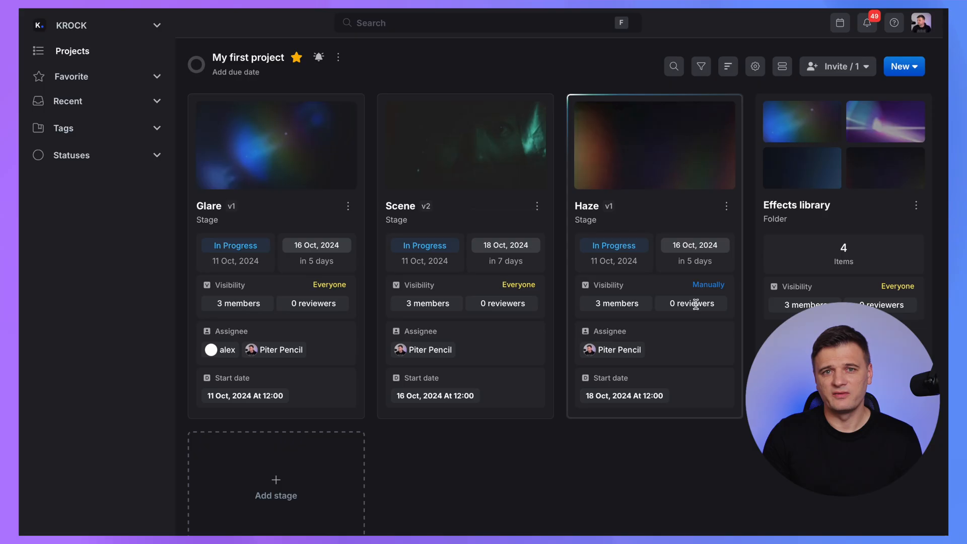
Make the Haze stage's start depend on the Scene stage
click(624, 394)
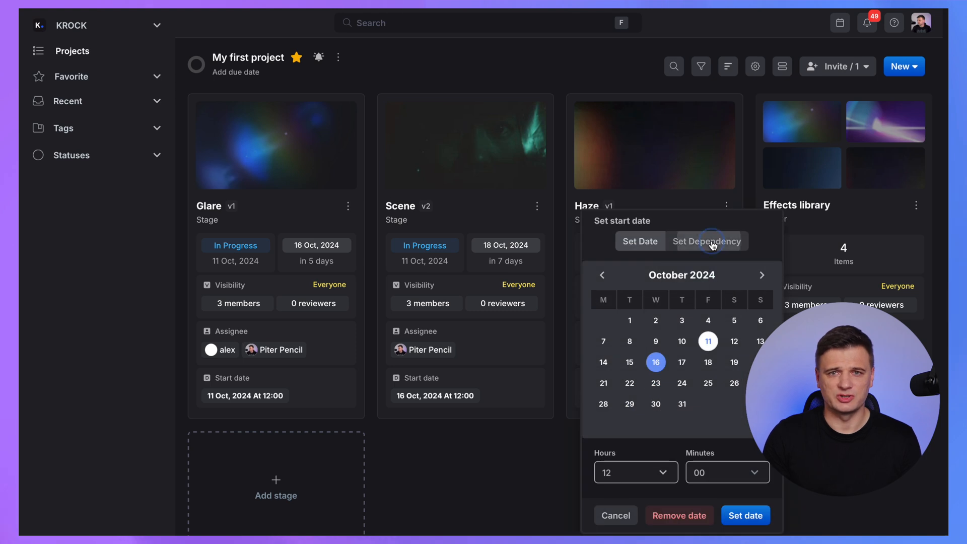
click(707, 240)
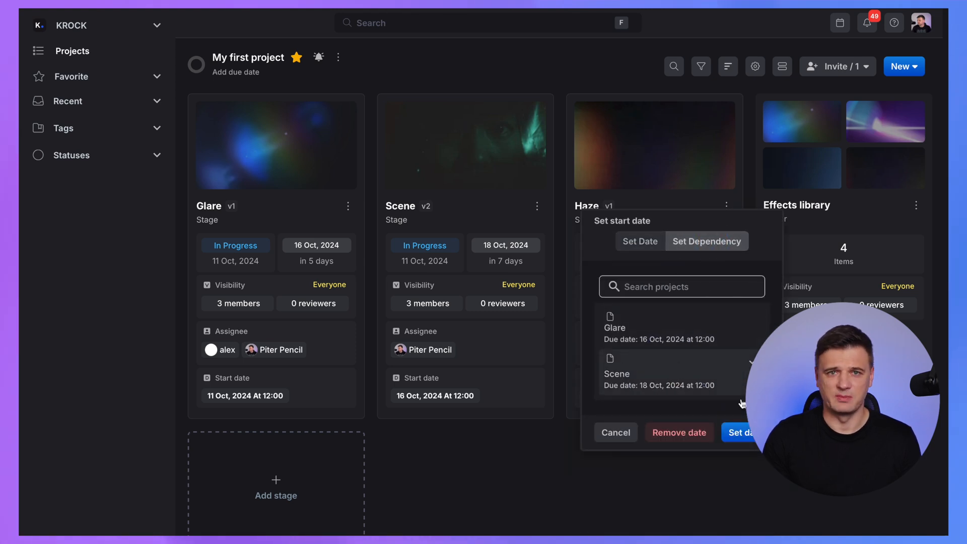
click(338, 57)
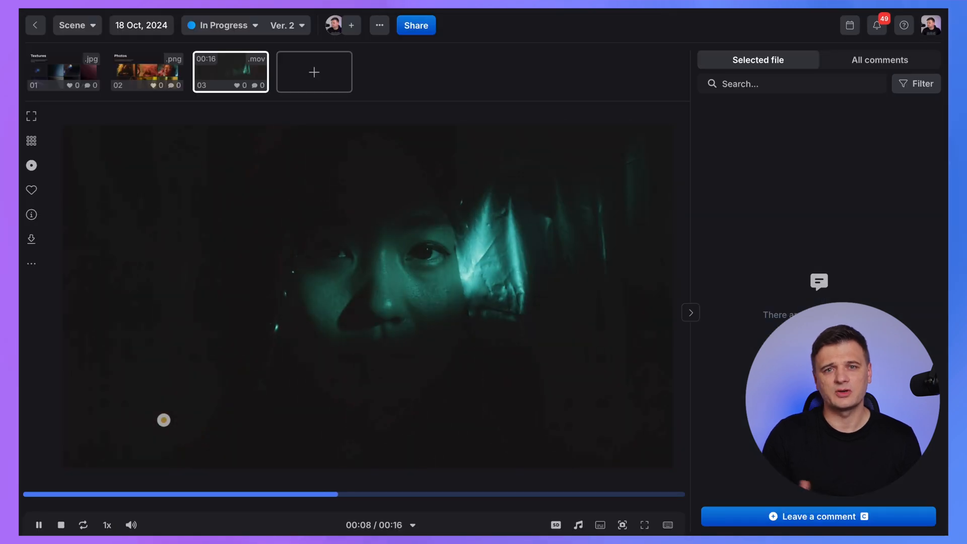
Post a comment at 00:09 with a hand-drawn arrow and make it visible to everyone
click(816, 515)
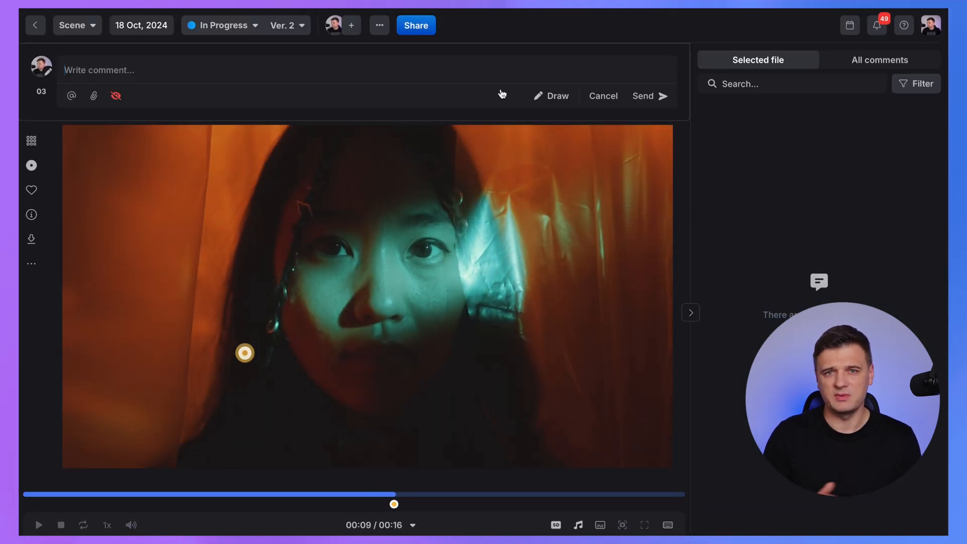
click(550, 96)
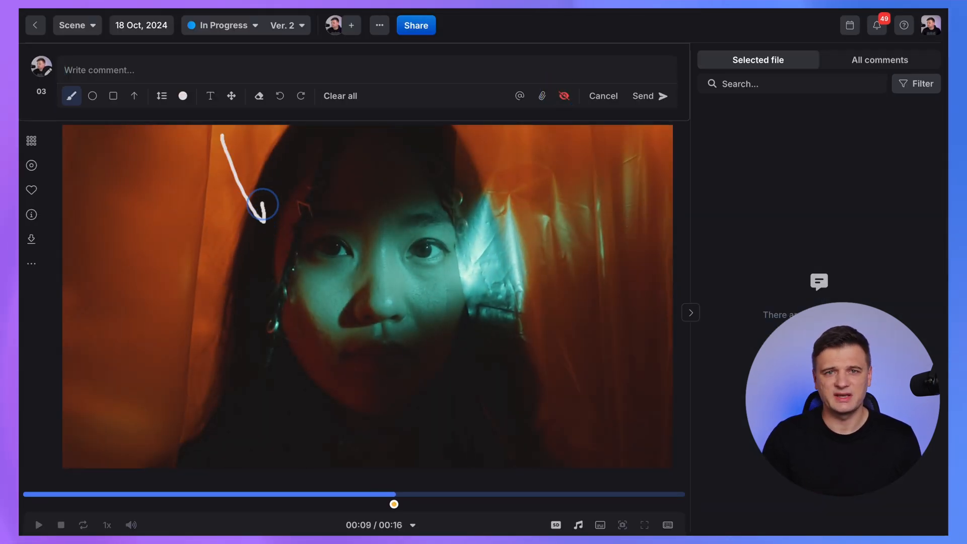
click(646, 96)
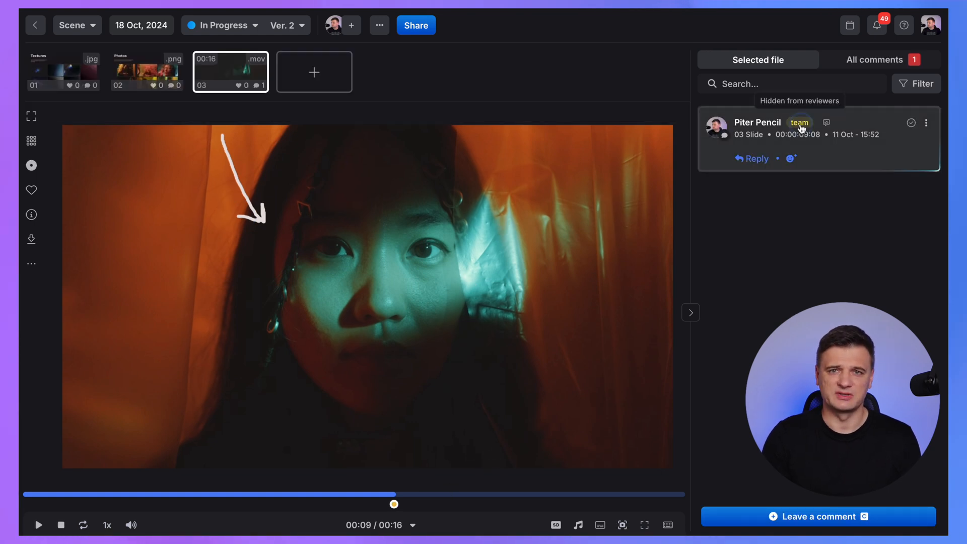
click(800, 122)
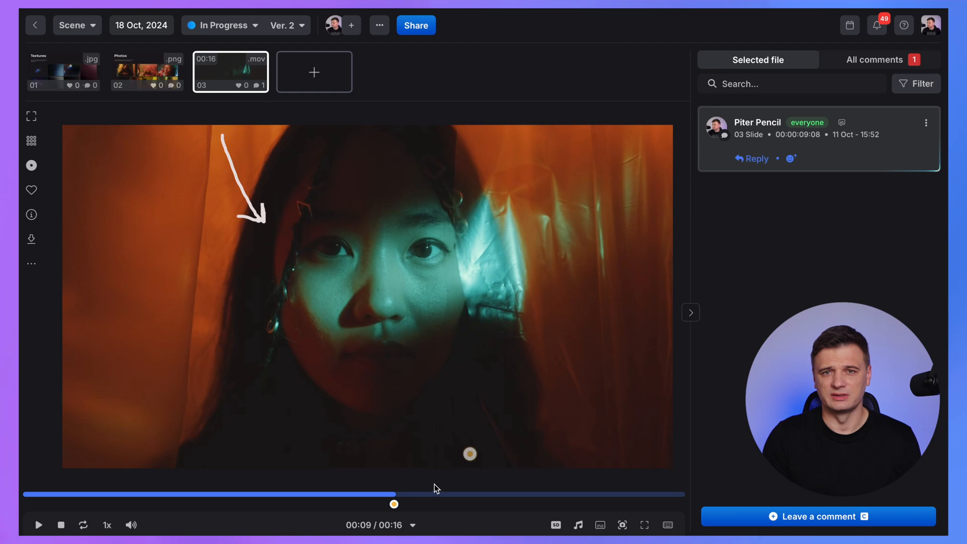
click(416, 25)
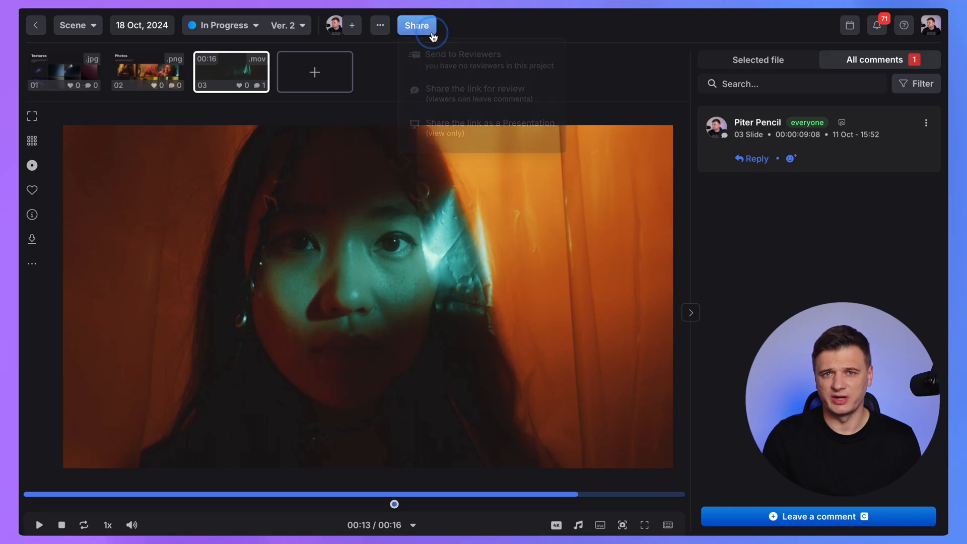
Generate and copy a review share link for the Scene video file
click(475, 93)
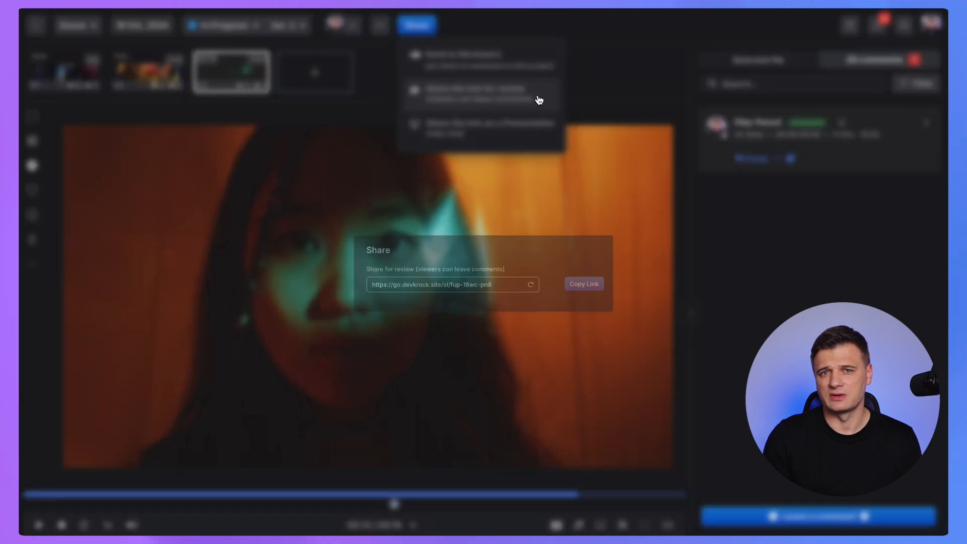
click(583, 284)
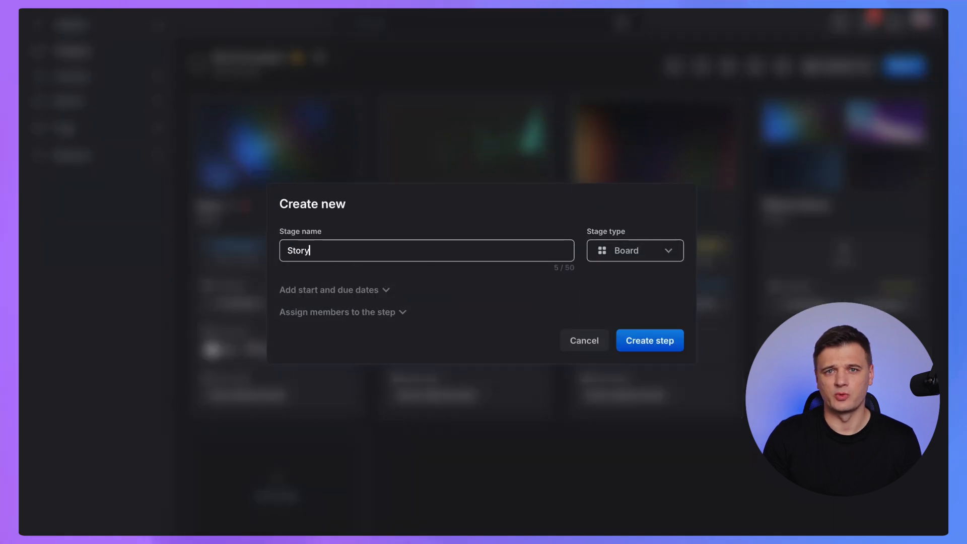
Create the Storyboard board, enable the Action field and rename the first Notes field to Voice
click(650, 340)
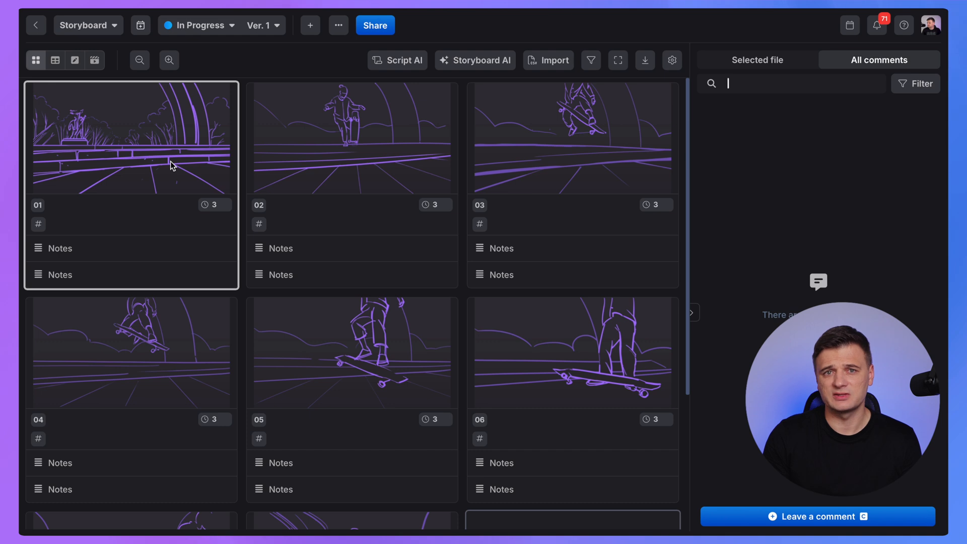
click(672, 59)
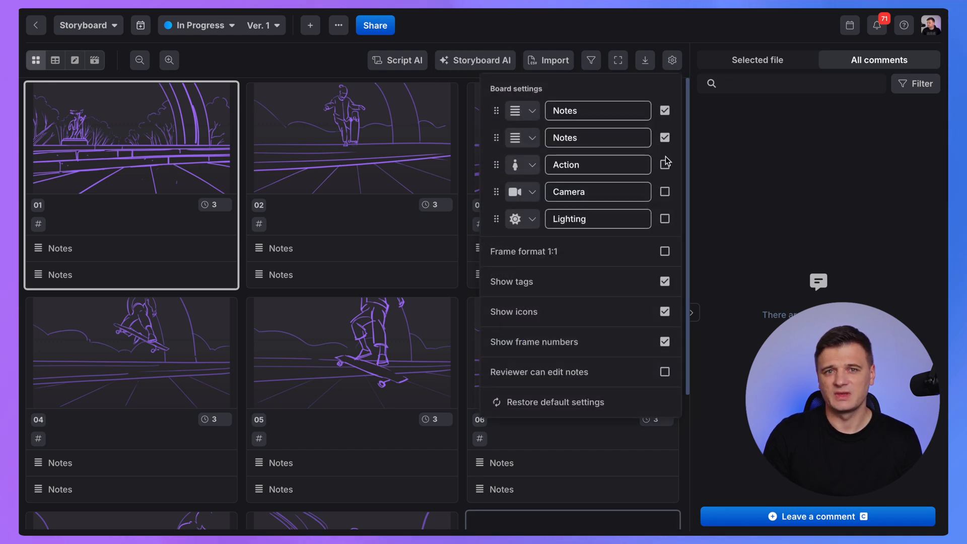
click(665, 164)
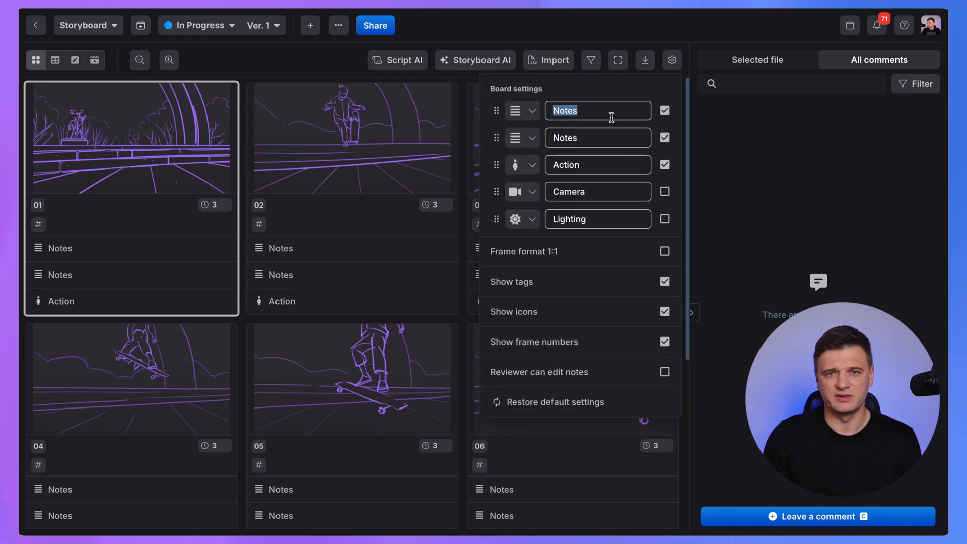
text(Voice)
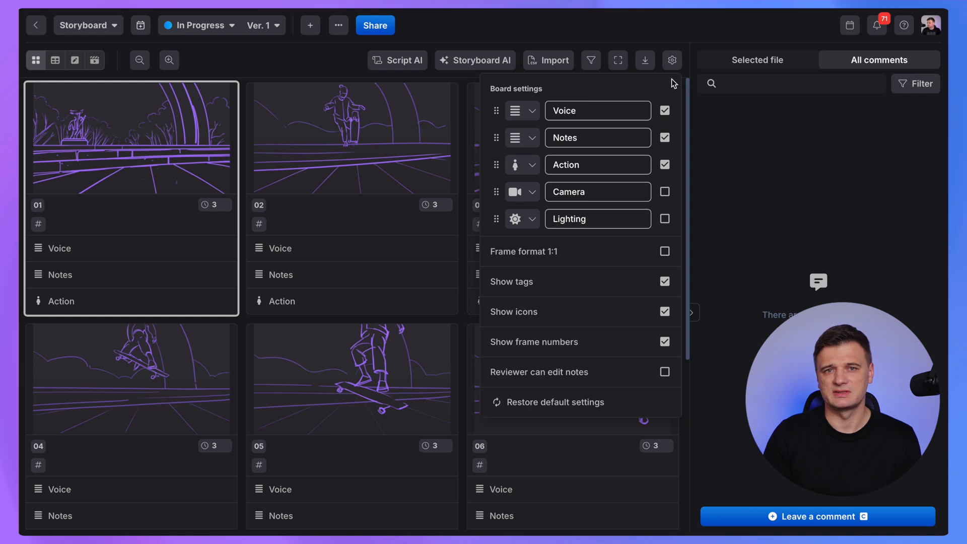
click(139, 59)
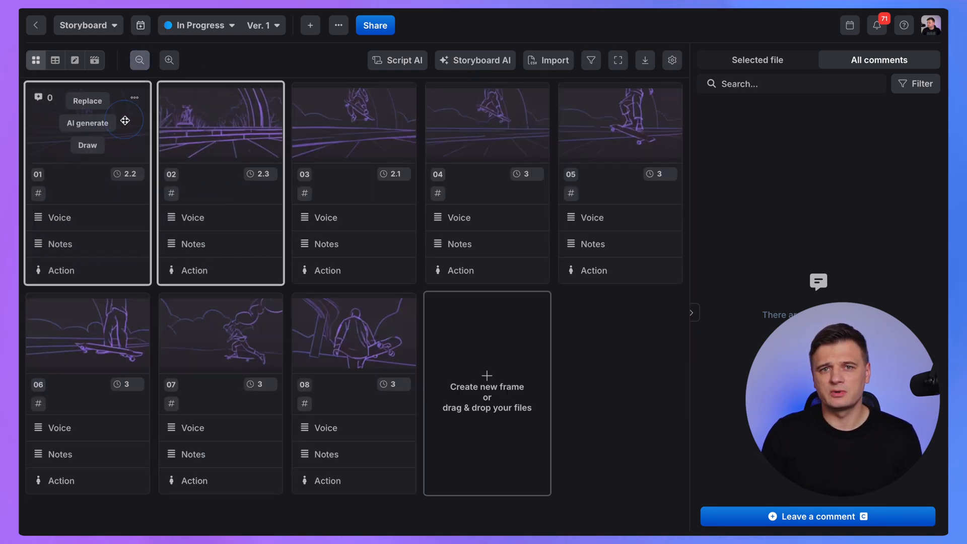
View the storyboard as table, storyboard and animatic, then play and pause the animatic
click(54, 60)
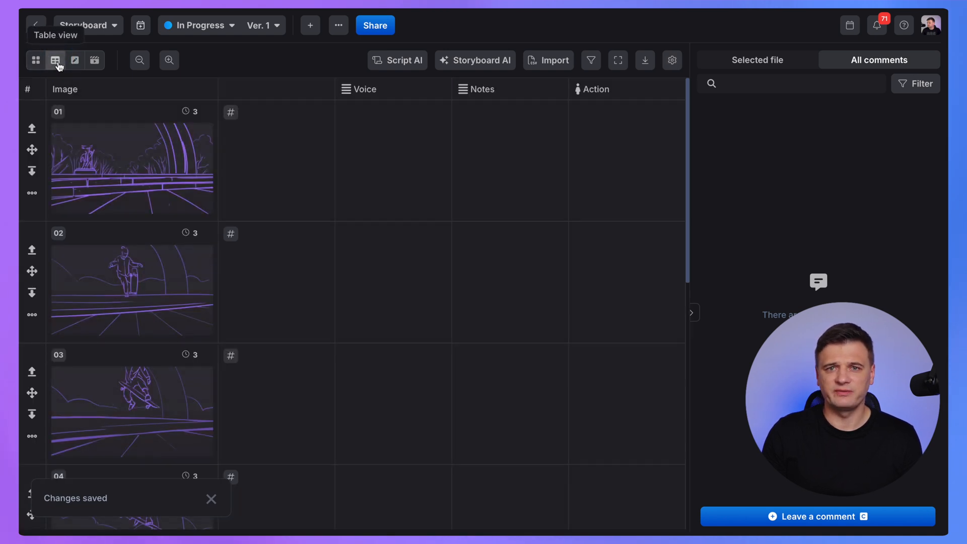
click(95, 59)
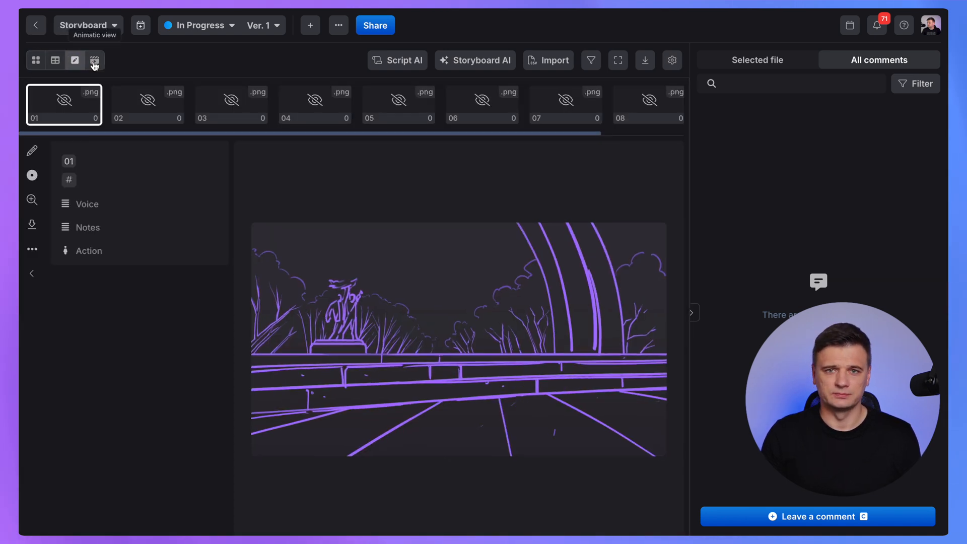
click(95, 61)
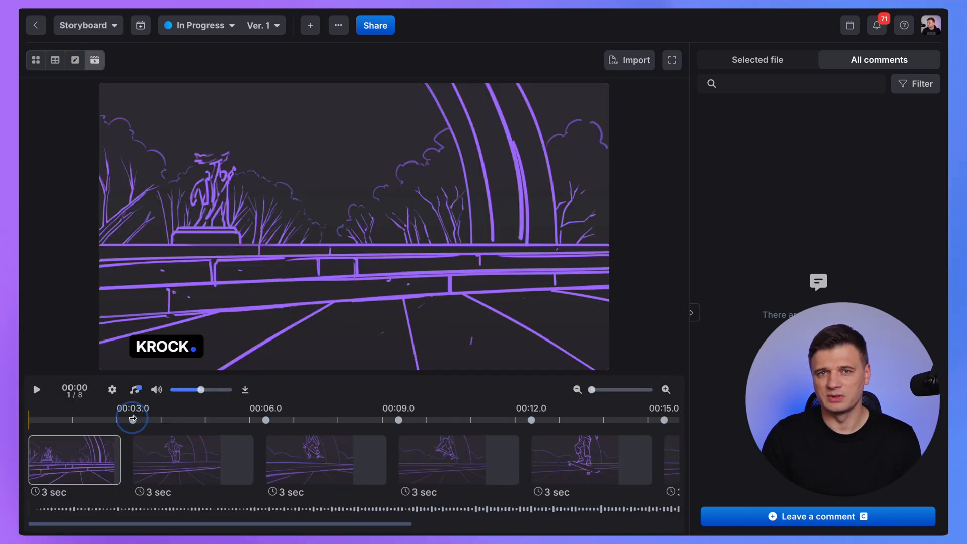
click(36, 388)
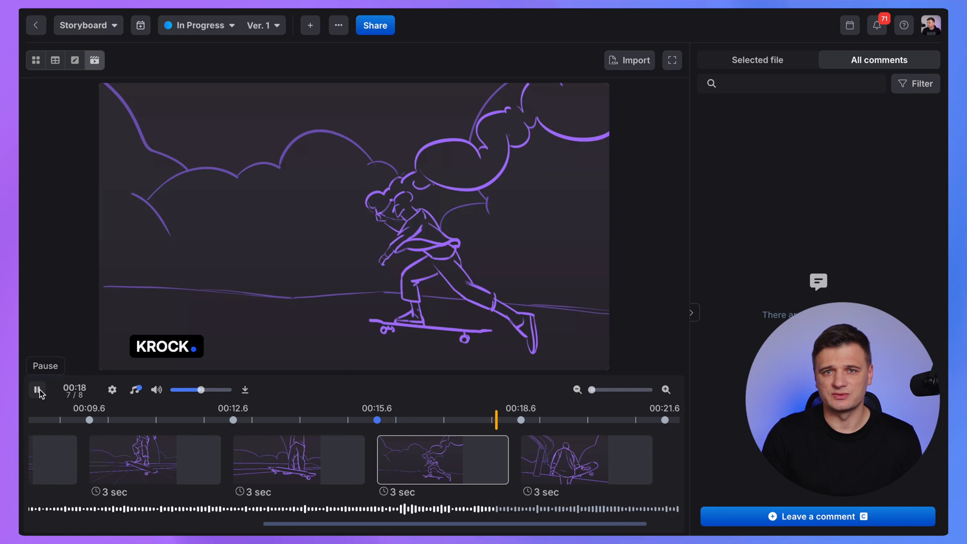
click(37, 389)
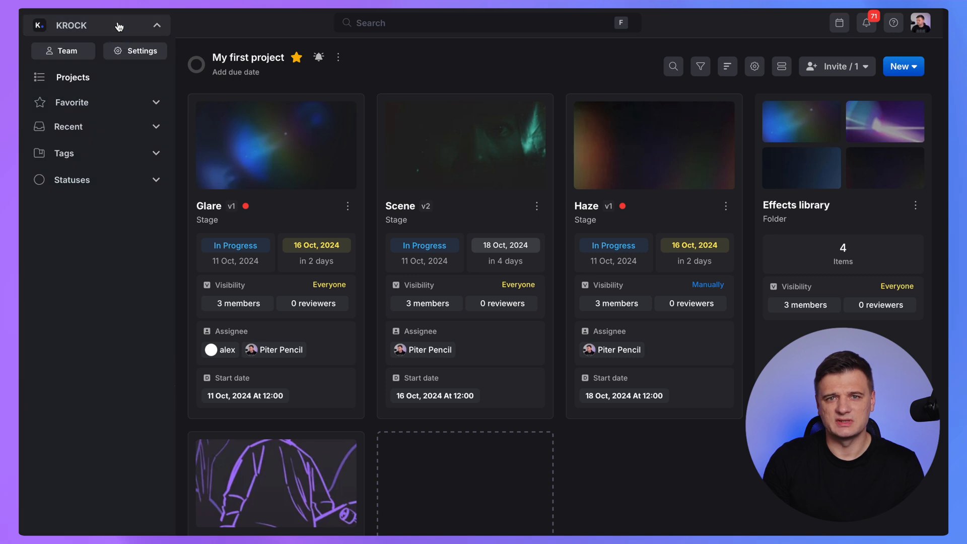
Show the workspace Team list with Administrator and Manager members
click(62, 50)
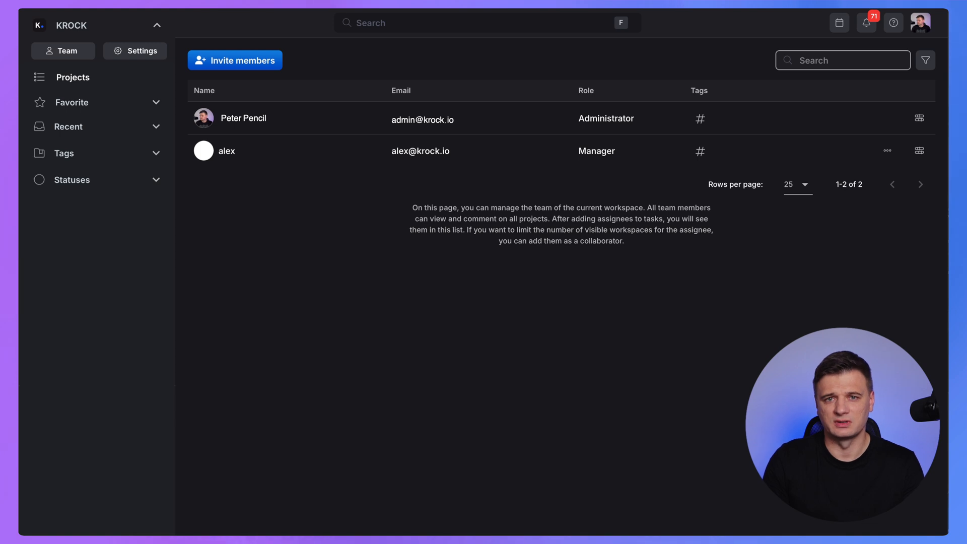
mouse_move(809, 169)
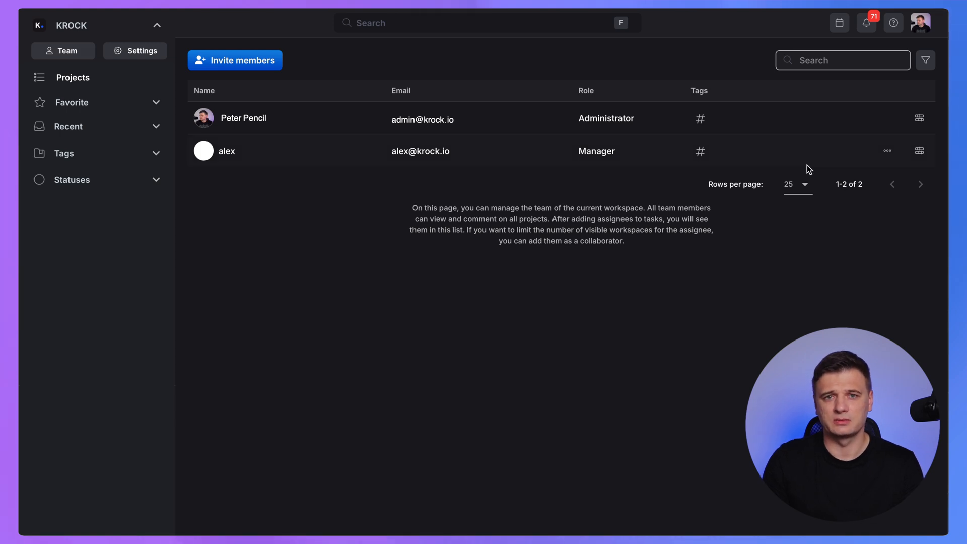